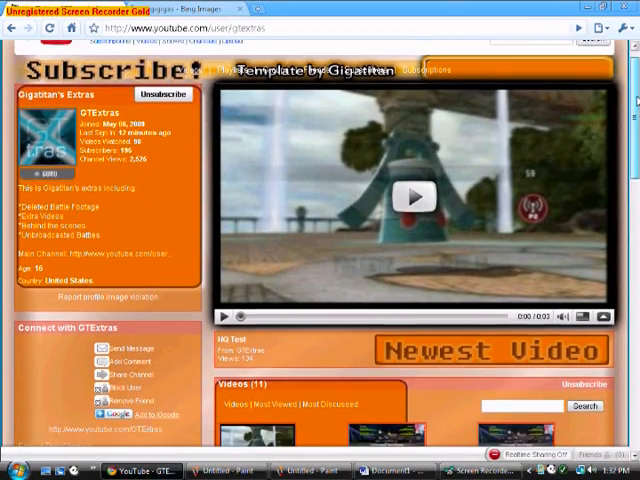
Step: Browse the channel pages, then load the bluesen.jpg template image from its imageshack URL
scroll(down, 3)
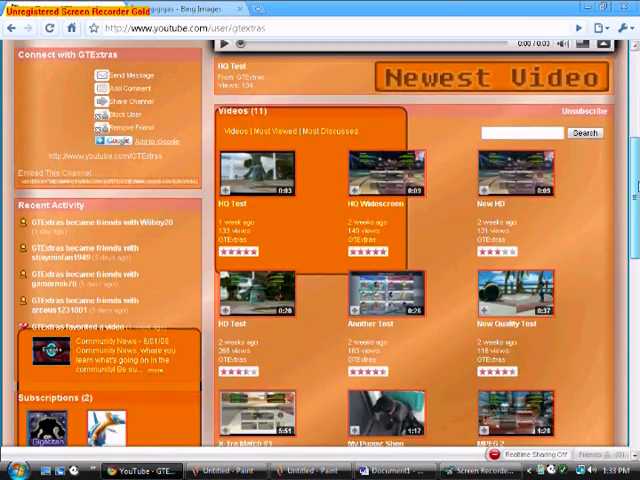
scroll(down, 3)
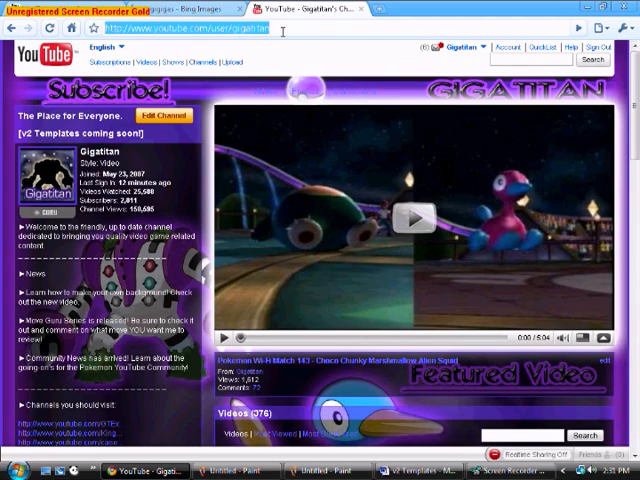
text(http://img44.imageshack.us/img44/5415/bluesen.jpg)
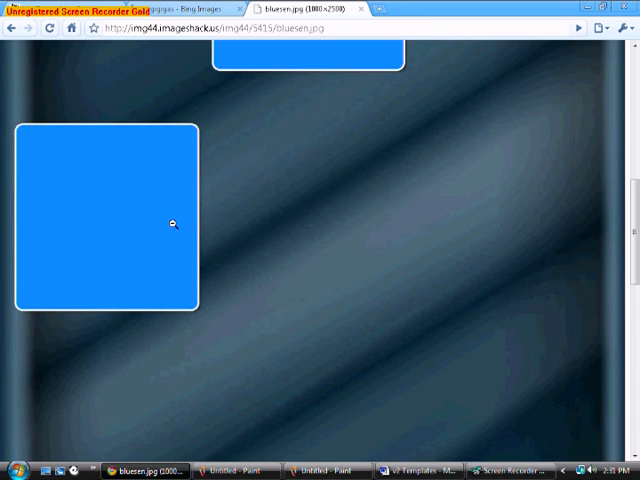
Step: Copy the bluesen.jpg template image via its context menu
right_click(172, 222)
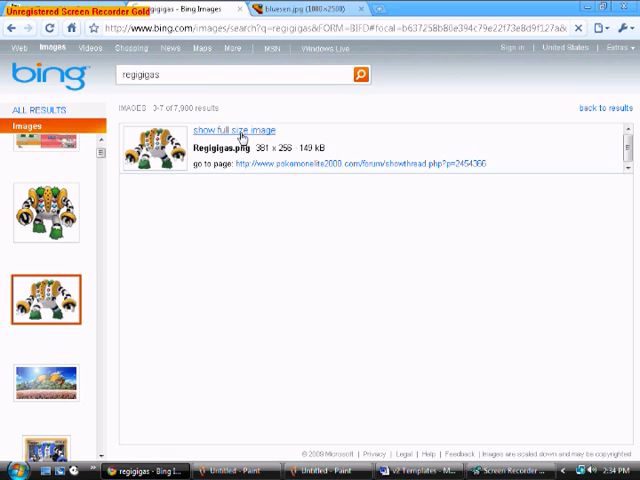
Step: Copy the full-size Regigigas picture from Bing Images and switch over to Paint
click(234, 128)
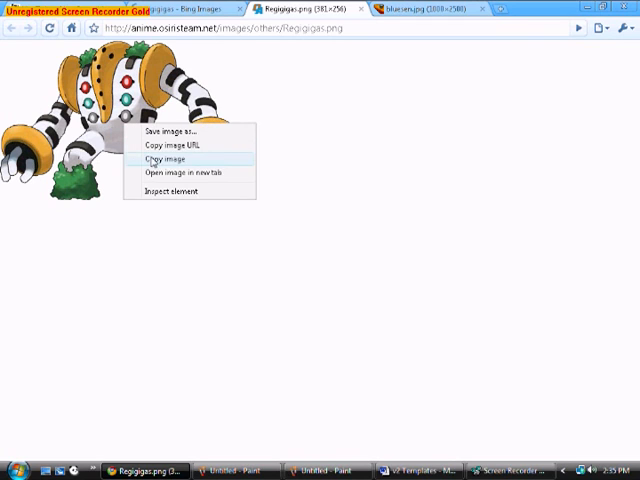
click(164, 160)
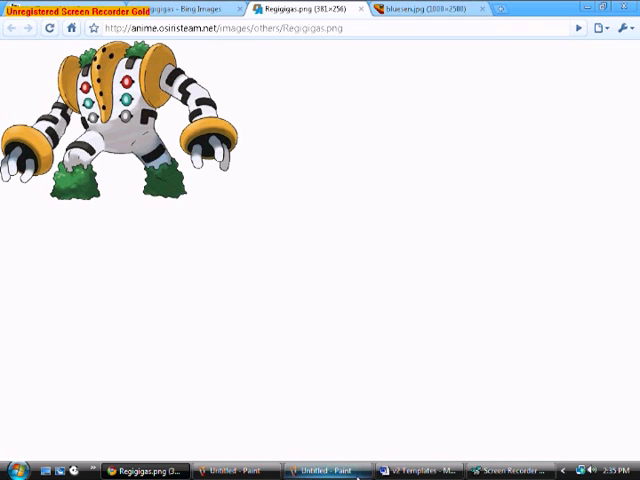
click(236, 468)
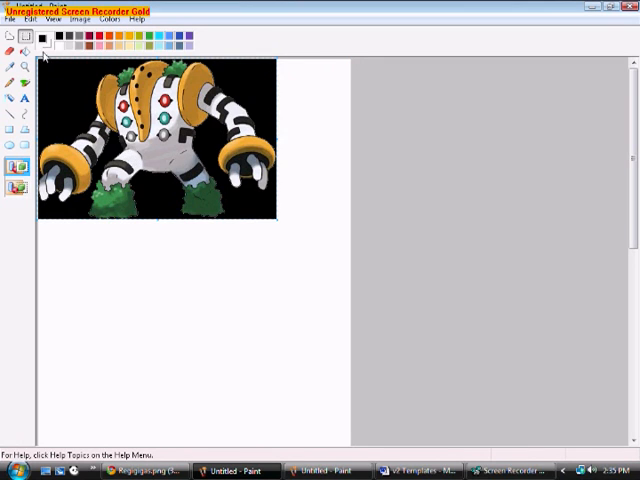
Step: Paste the copied Regigigas image onto the Paint canvas
click(10, 48)
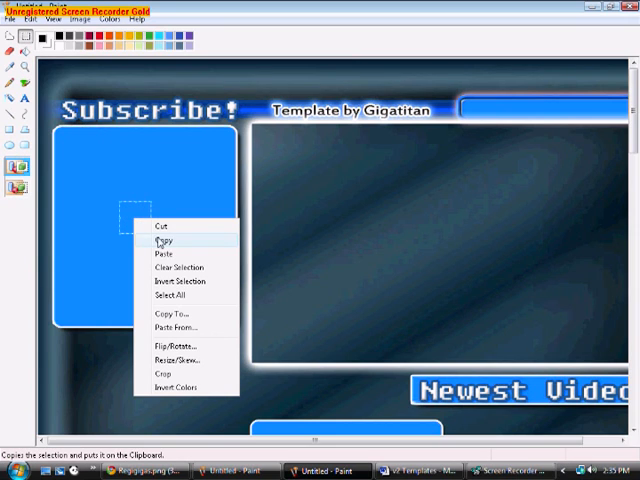
Step: Copy a blue box from the template and paste it beside Regigigas on the canvas
click(166, 242)
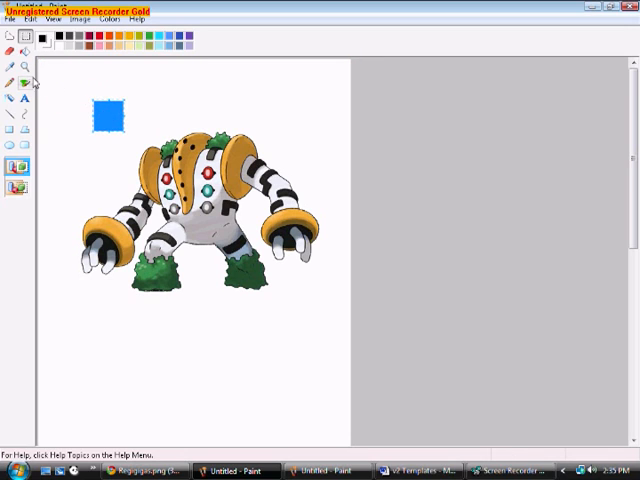
click(10, 72)
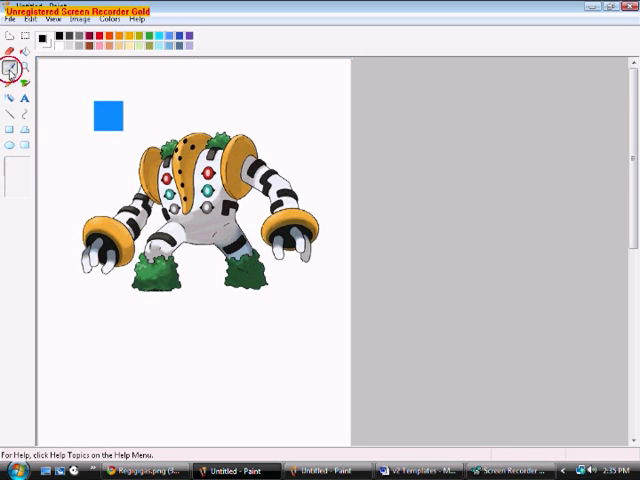
click(8, 66)
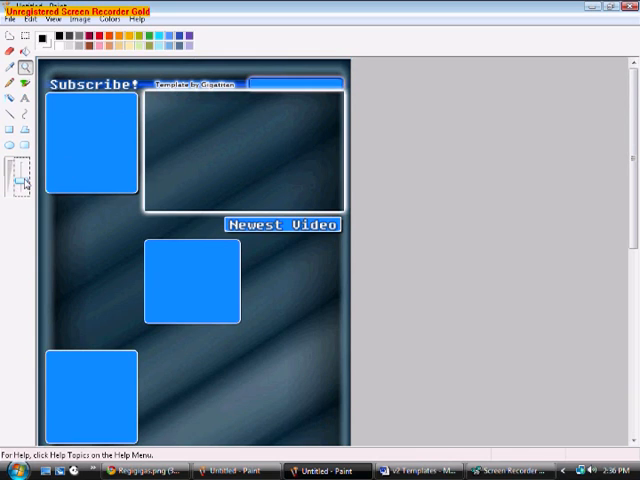
Step: Scroll the template image to view its whole layout
scroll(down, 3)
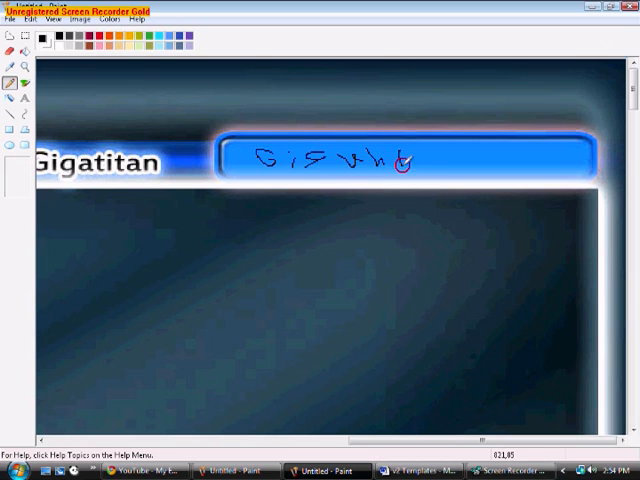
Step: Hand-write the first letters of the name in the blue title box, then bring up the Start menu
drag(404, 160, 440, 164)
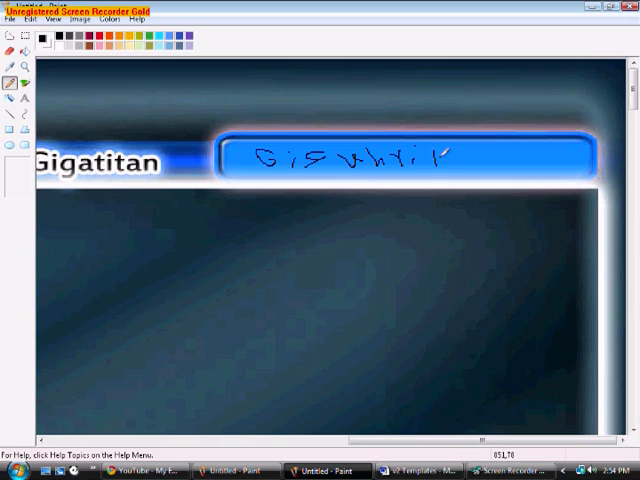
drag(444, 160, 496, 160)
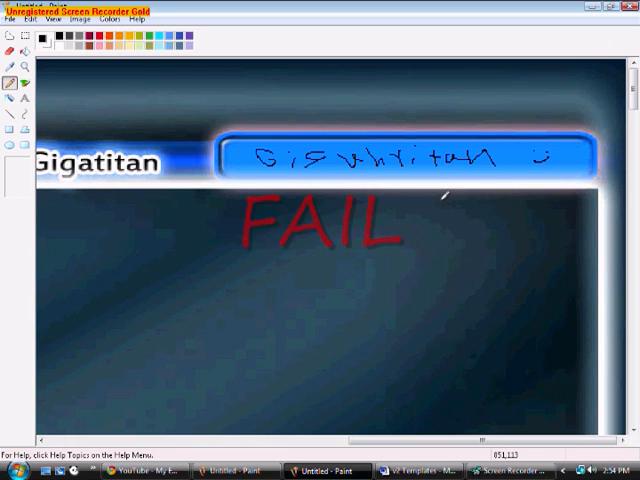
click(10, 472)
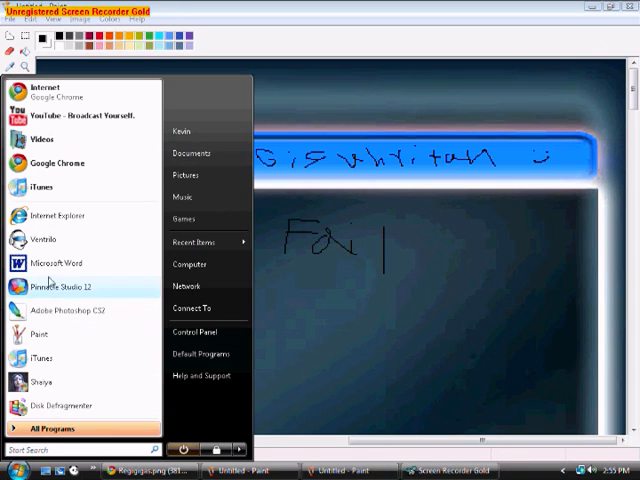
Step: In Word, write 'G i g a t i t a n' with spaced letters and set its font size
click(64, 264)
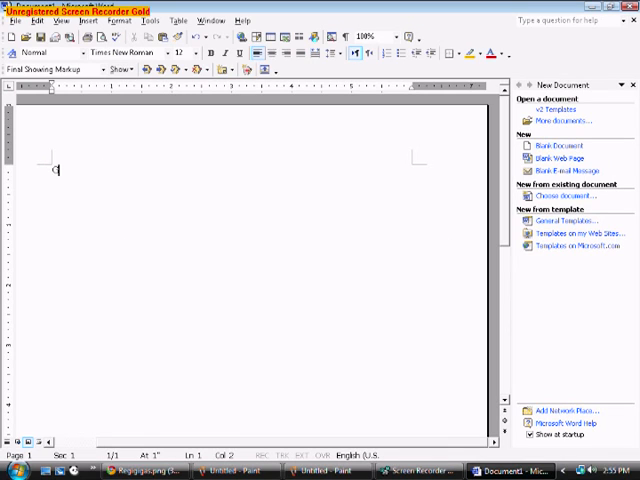
text(Gig)
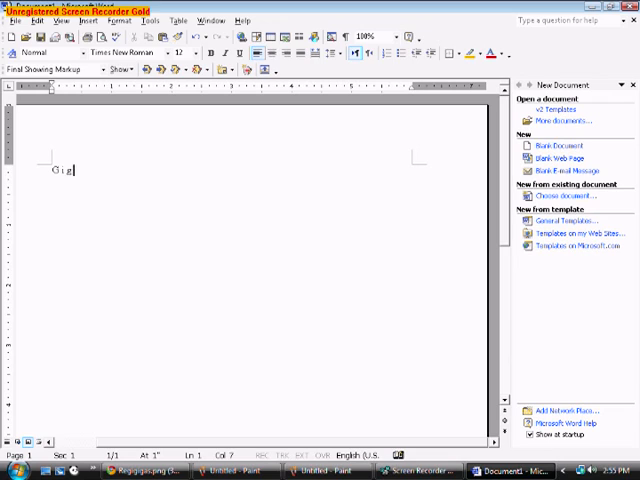
text(atitan)
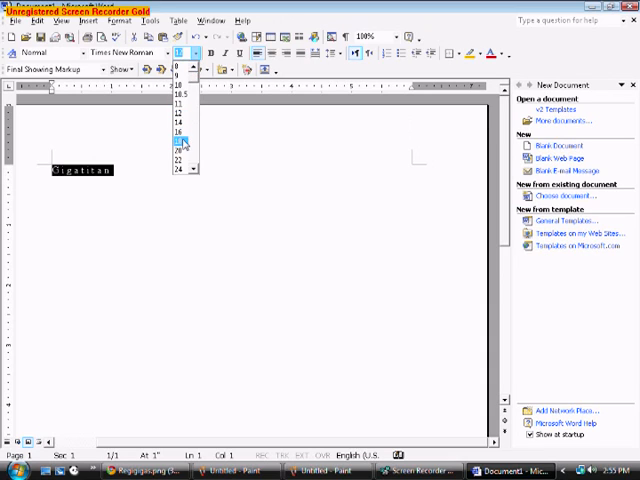
click(184, 140)
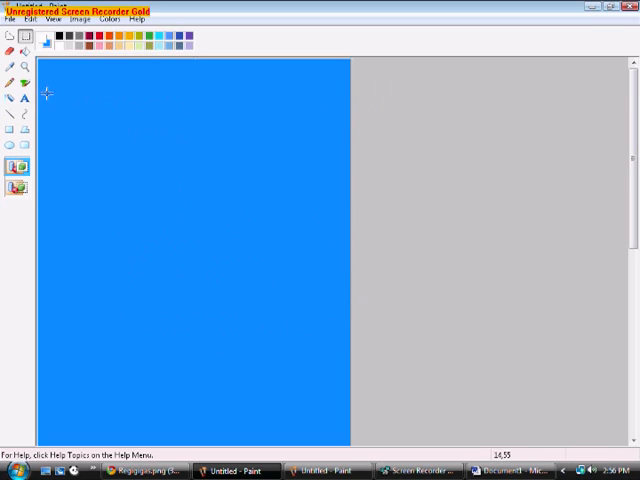
Step: Sketch the name Gigatitan roughly into the template's top blue bar
text(Gigatitan)
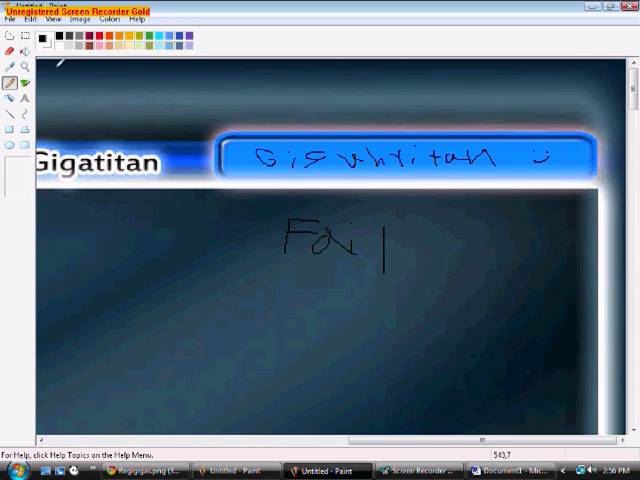
Step: Reload the Blue template via File > Open to receive the neat spaced Gigatitan text
click(12, 28)
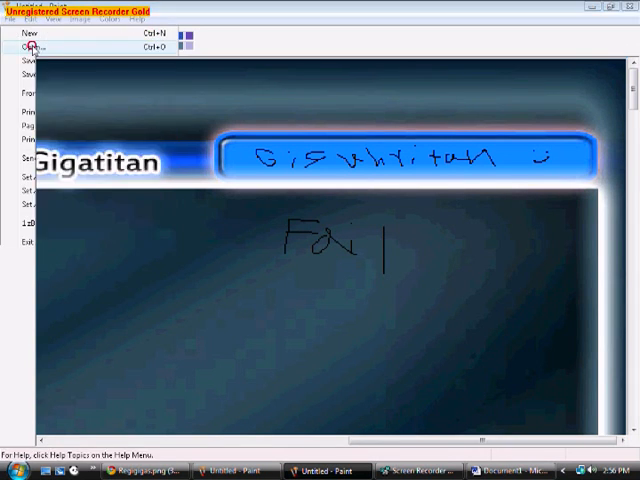
click(30, 46)
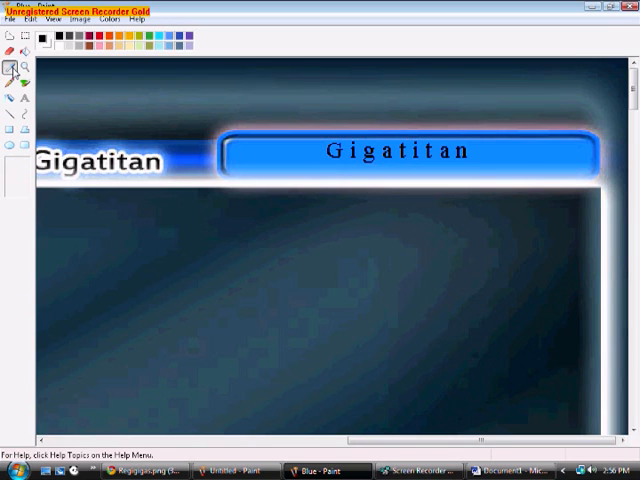
mouse_move(28, 68)
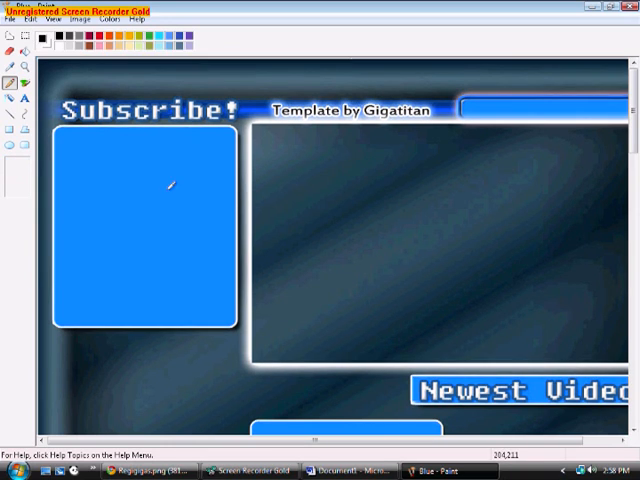
Step: Save the finished channel template through Save As in JPEG format
click(8, 20)
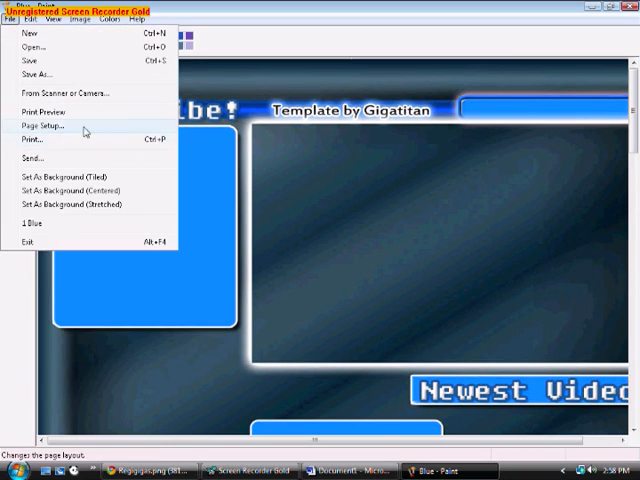
click(40, 76)
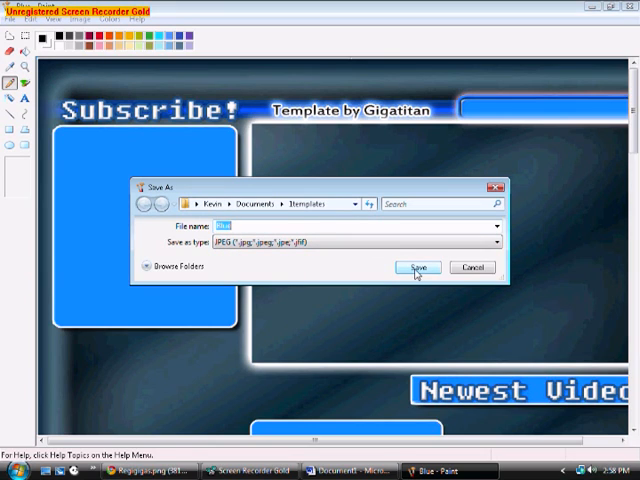
click(416, 268)
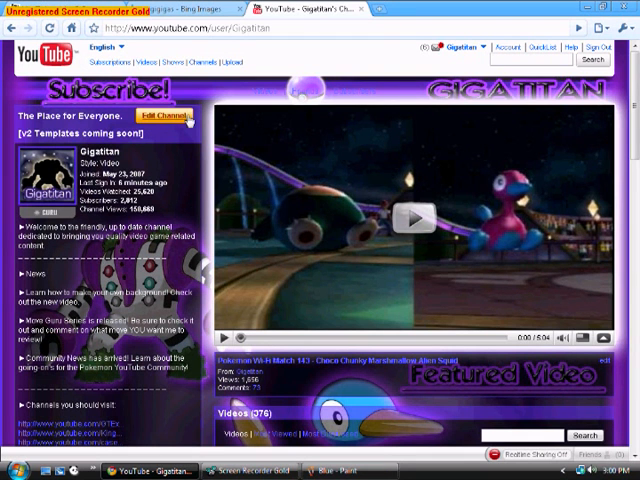
Step: Set the saved template as the channel background image and update the channel design
click(170, 114)
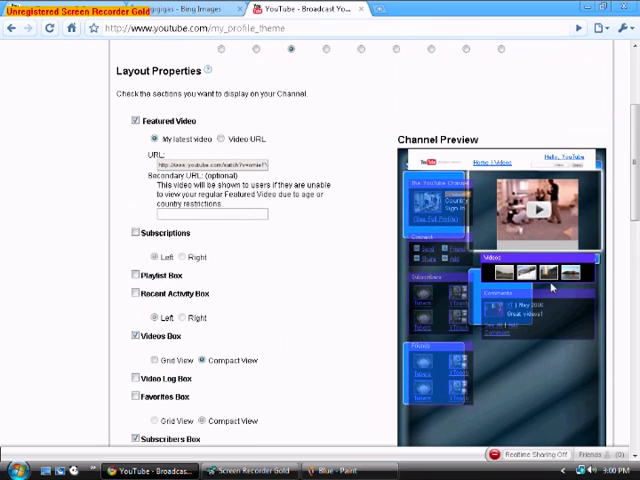
scroll(down, 3)
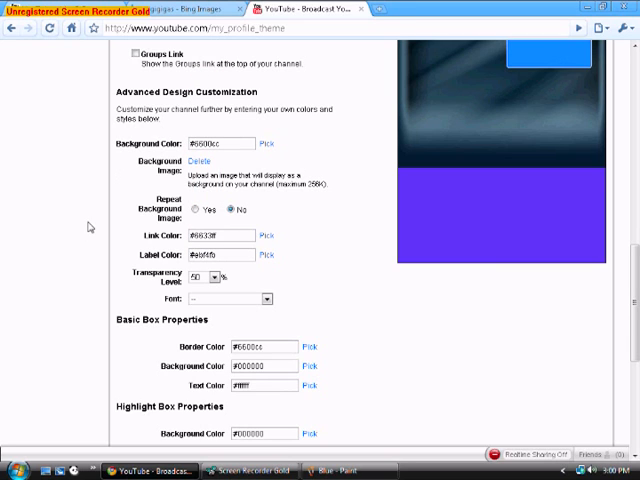
scroll(down, 3)
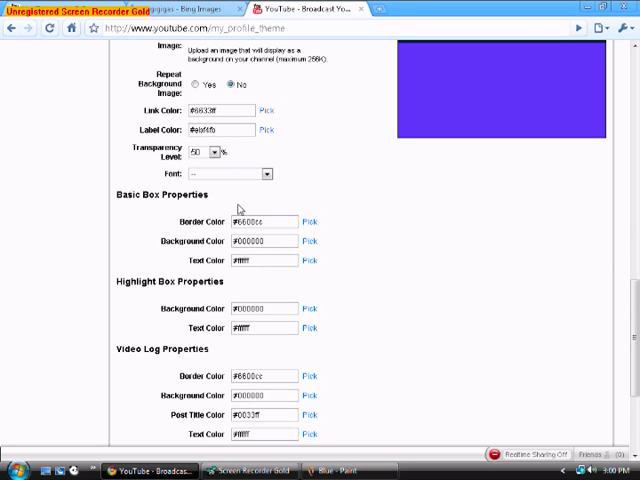
scroll(down, 3)
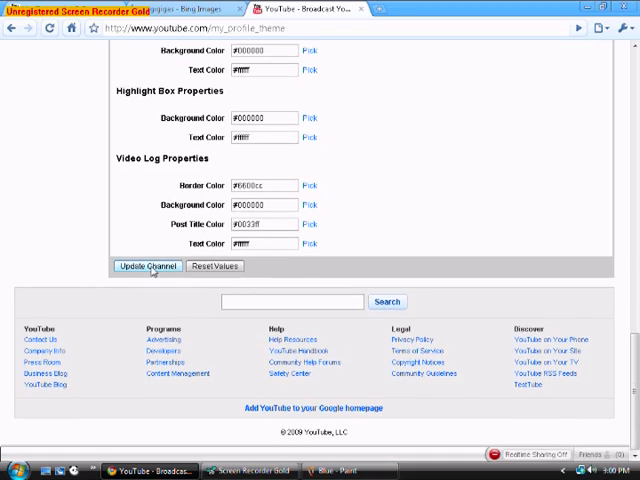
click(148, 264)
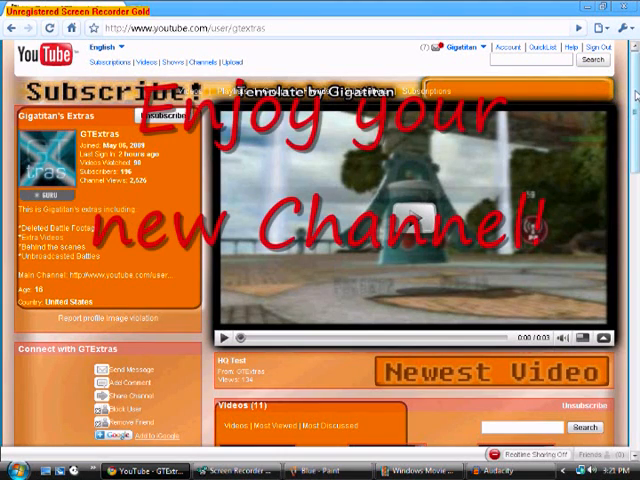
scroll(down, 3)
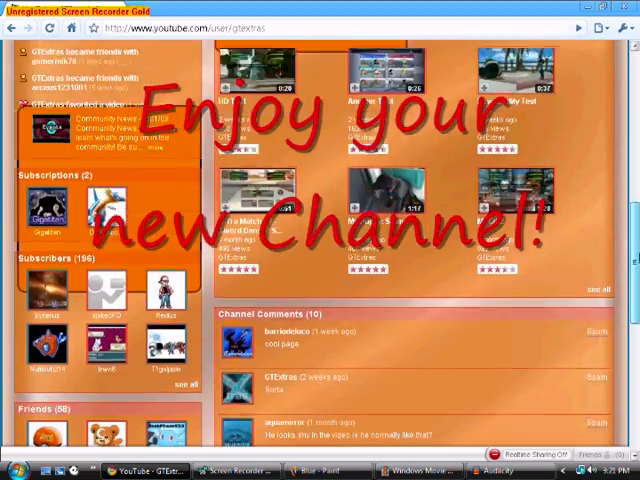
scroll(down, 3)
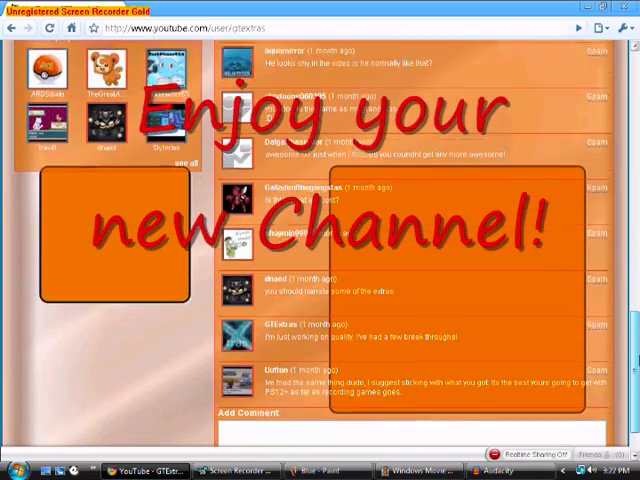